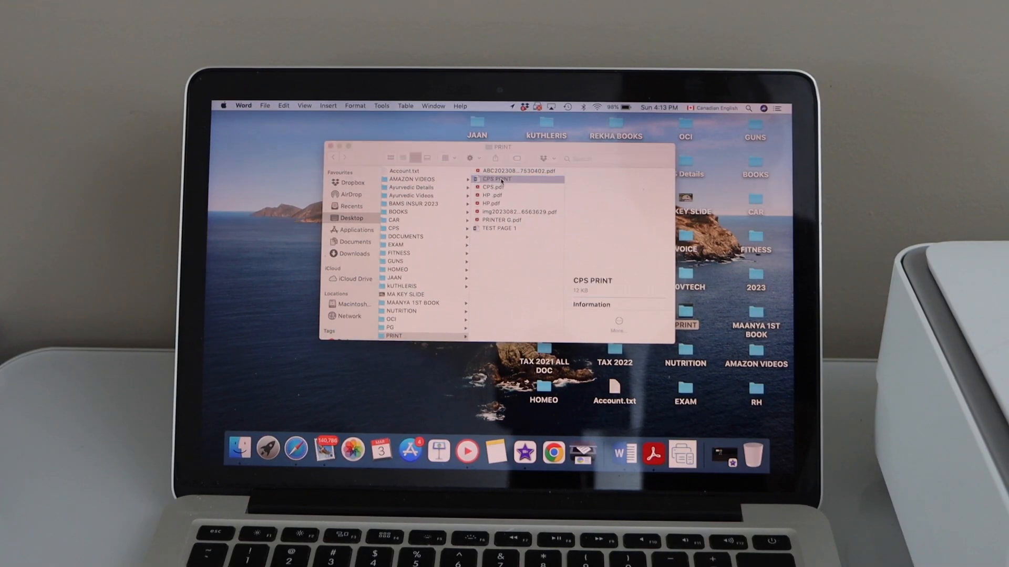
Open the CPS PRINT document from the PRINT folder in Word
double_click(499, 179)
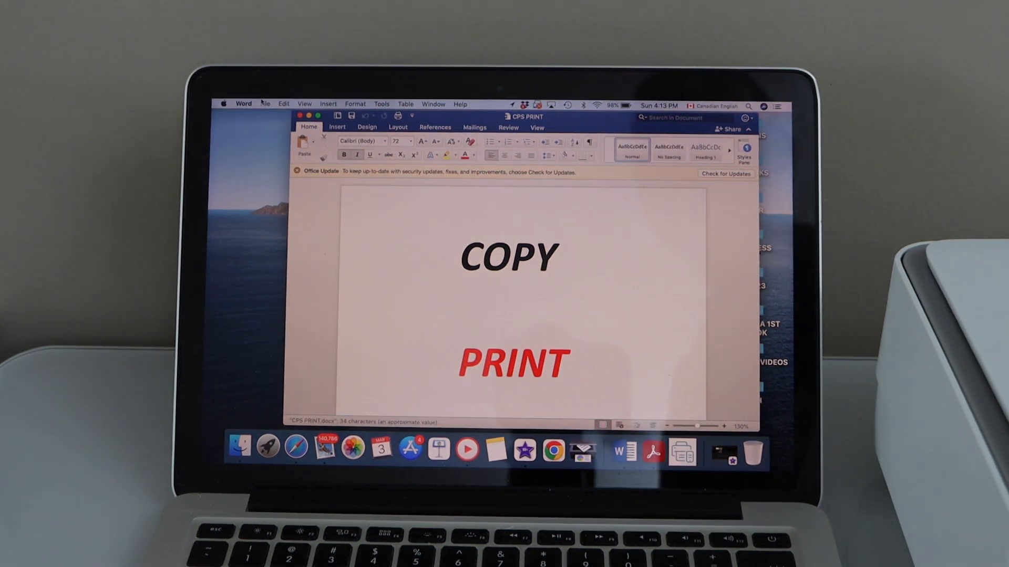
Bring up Word's print settings for CPS PRINT to list available printers
left_click(264, 103)
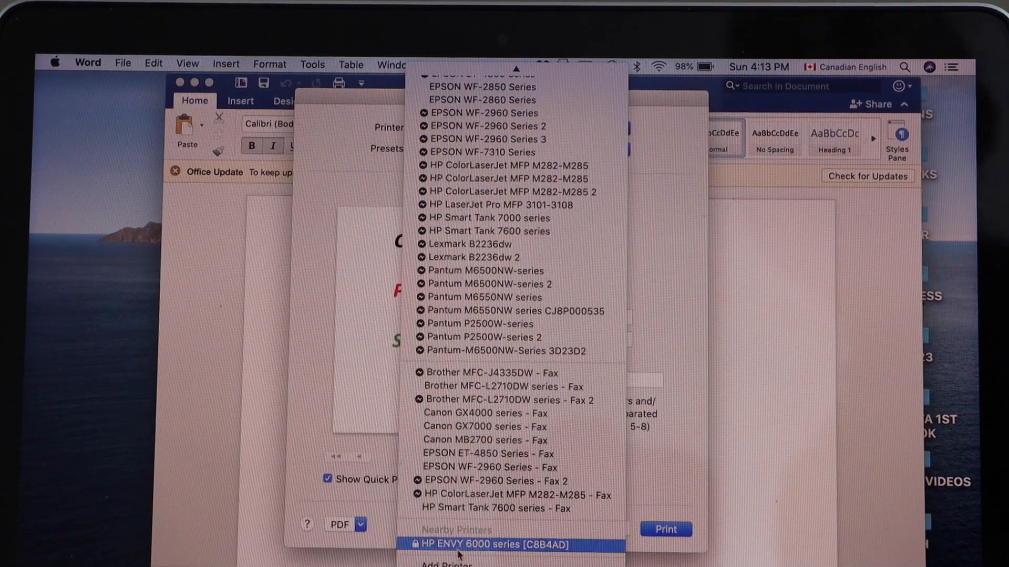
Print the document on the HP ENVY 6000 series printer
left_click(493, 544)
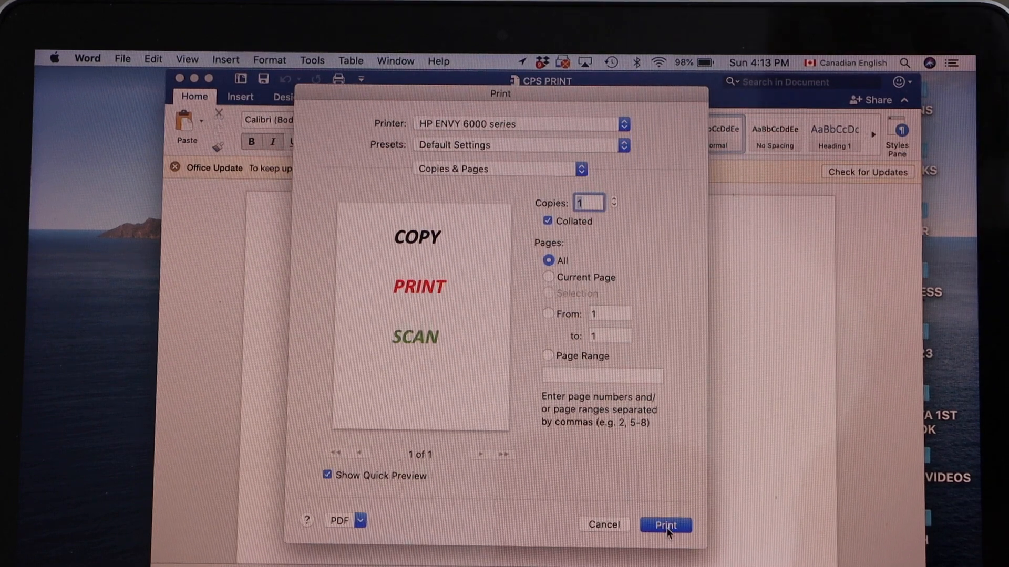
left_click(665, 525)
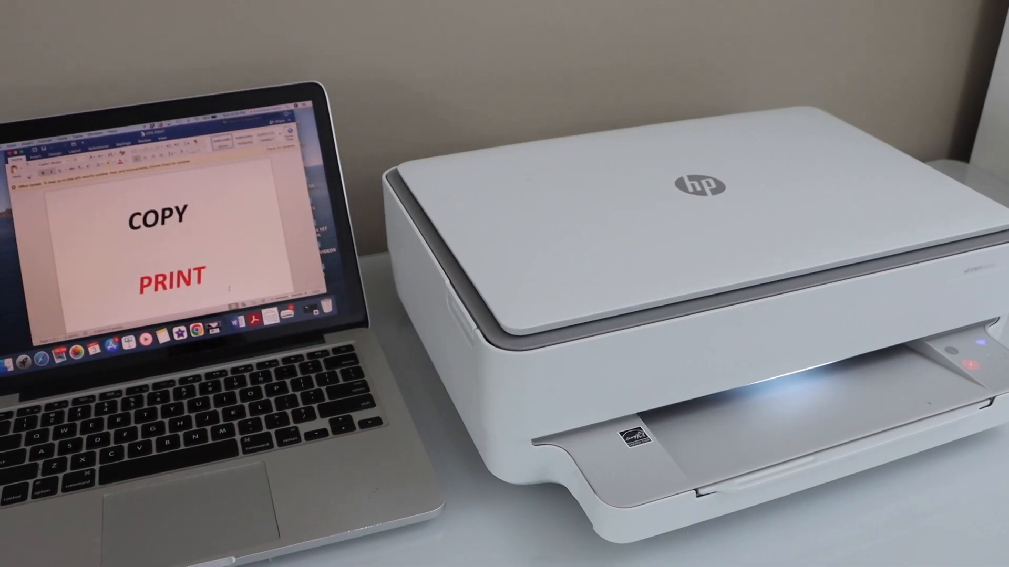